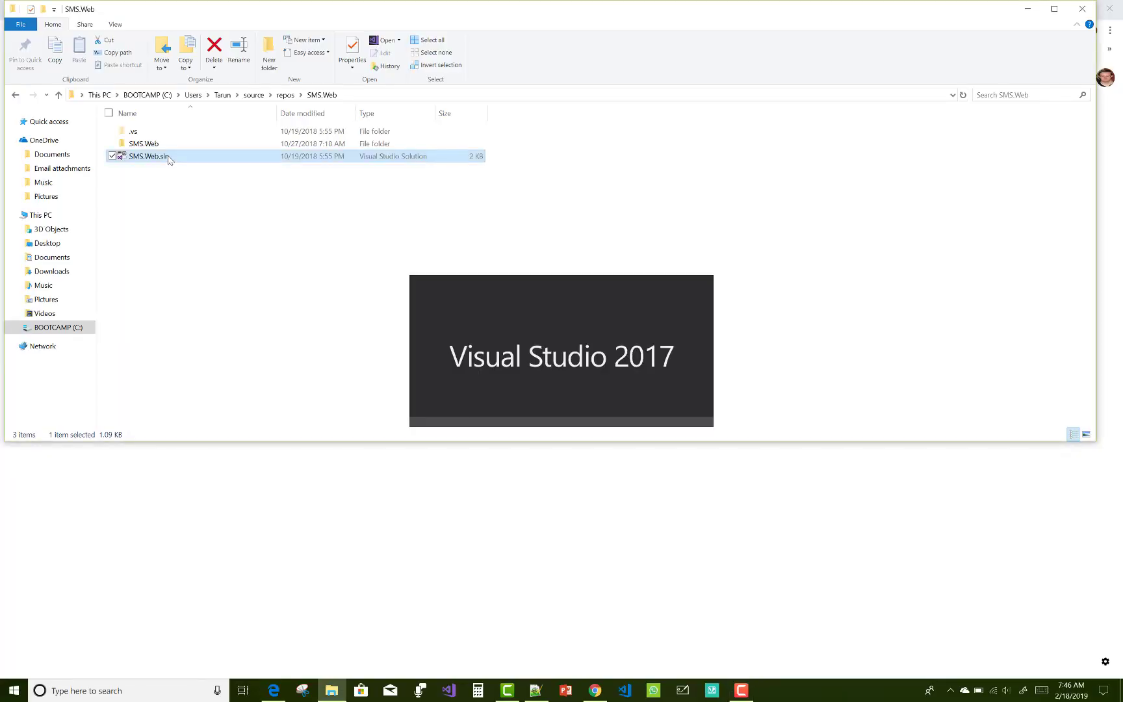
# Step: Open SMS.Web.sln and acknowledge the 'some projects did not load correctly' warning
pyautogui.doubleClick(147, 156)
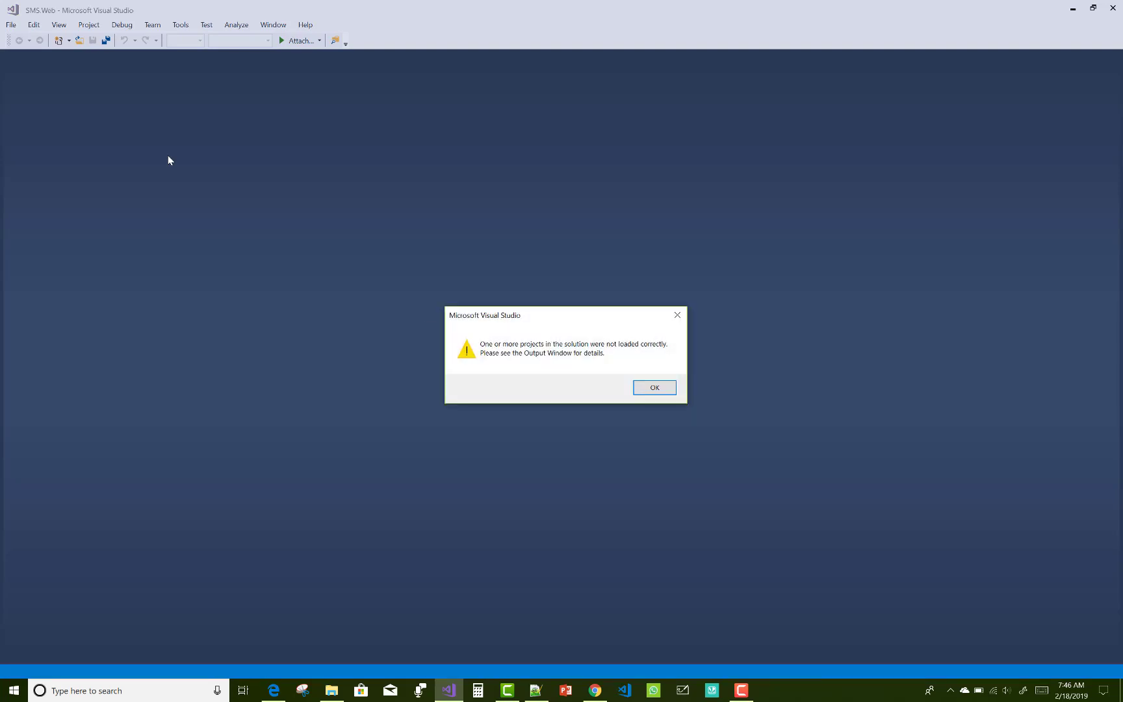
pyautogui.moveTo(624, 415)
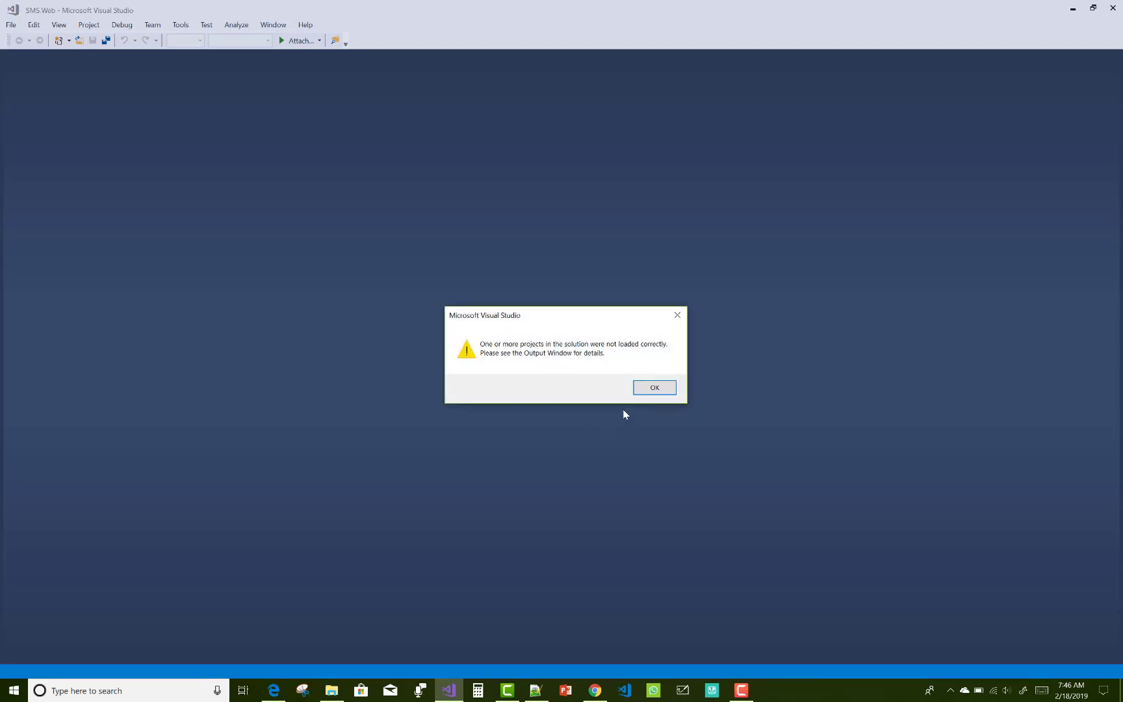
pyautogui.click(653, 387)
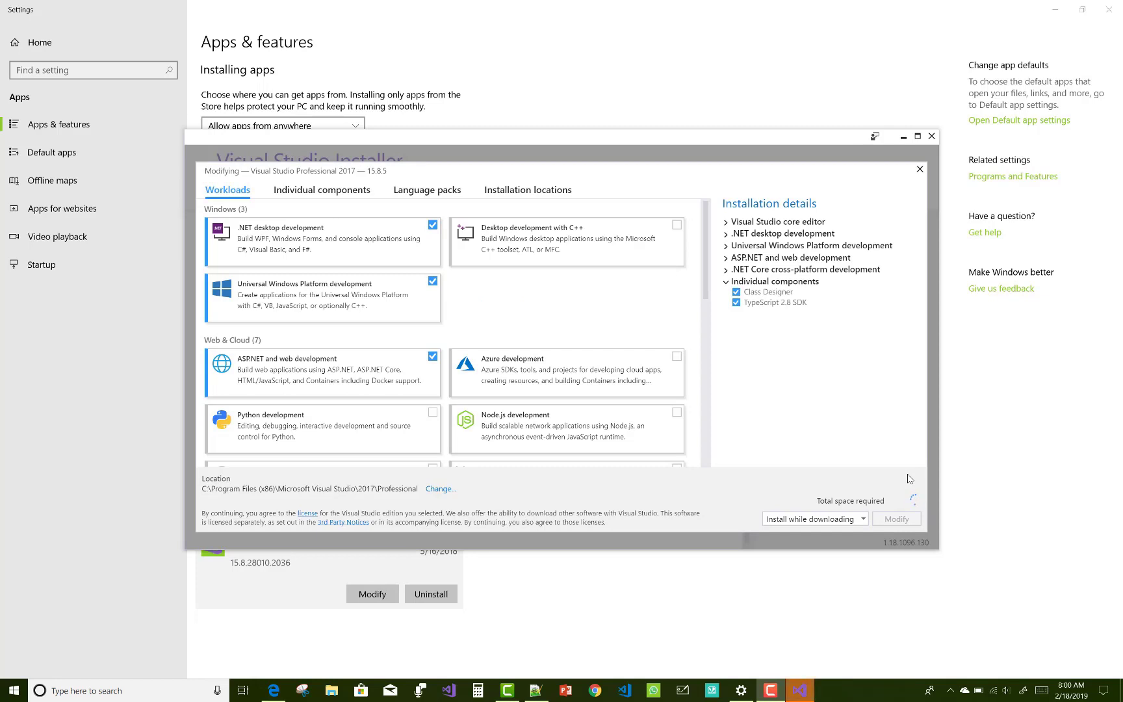
pyautogui.click(566, 373)
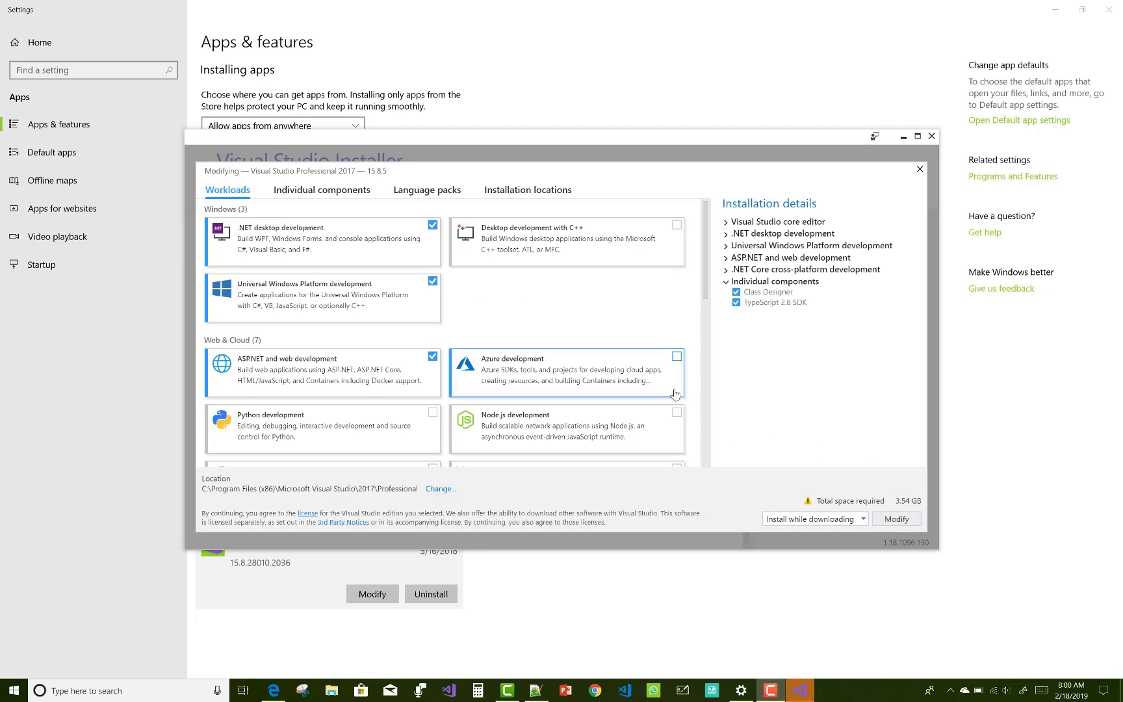
pyautogui.moveTo(621, 319)
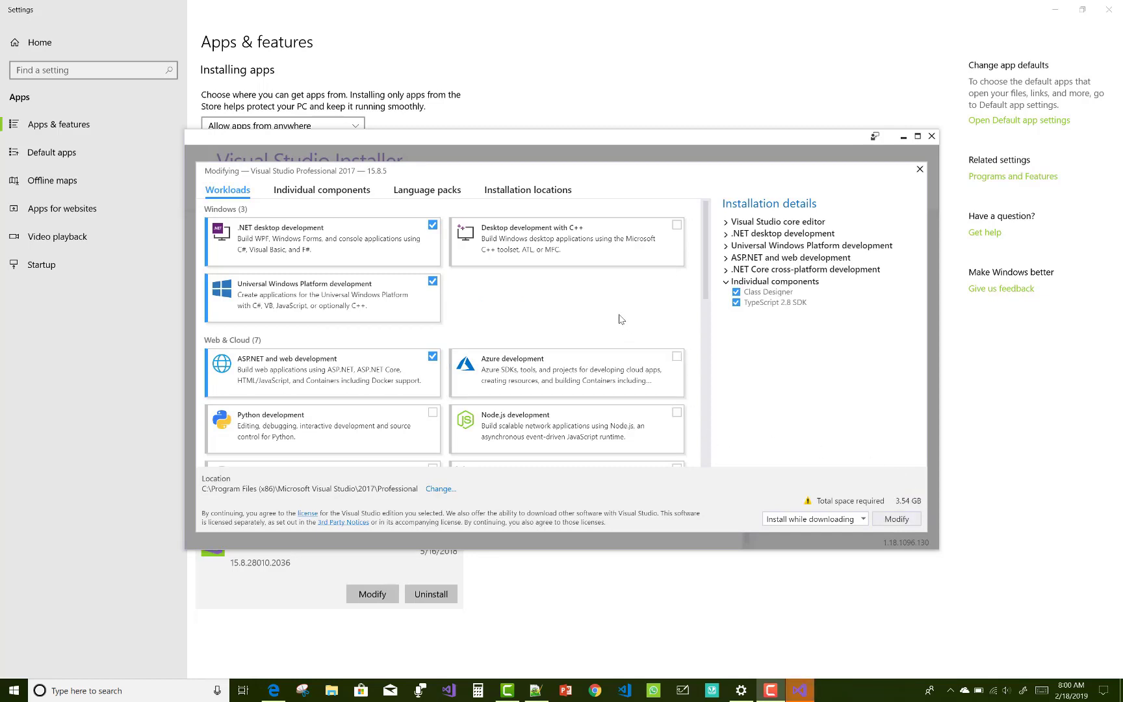
pyautogui.moveTo(598, 306)
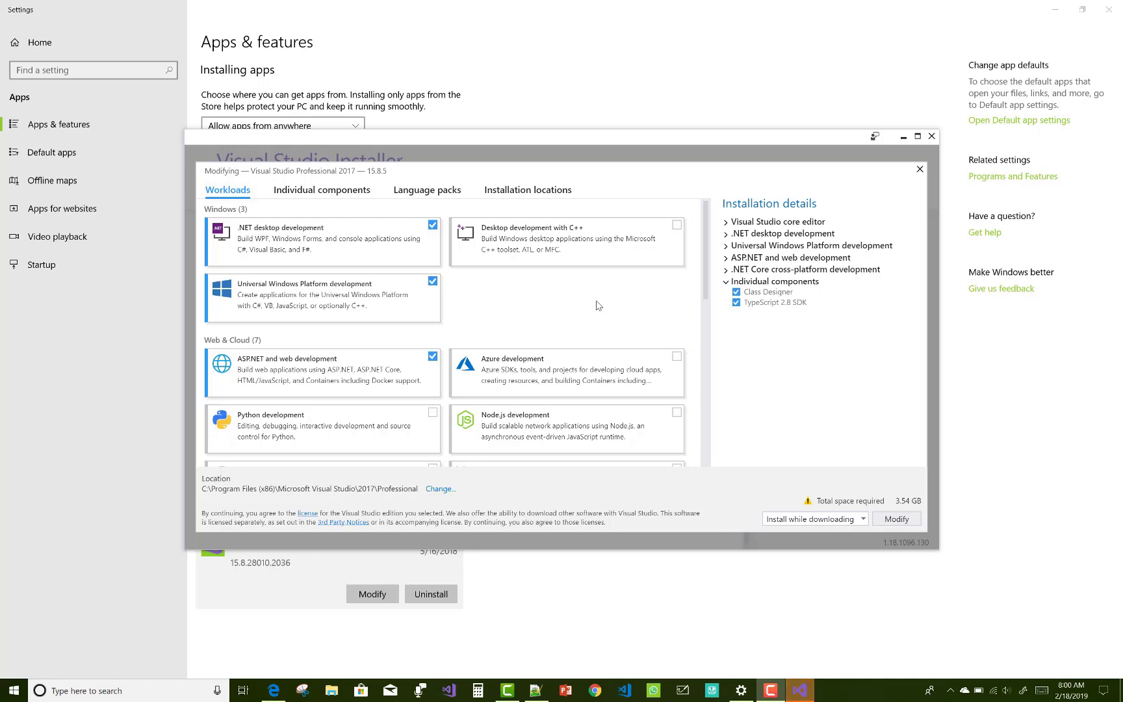
pyautogui.moveTo(590, 300)
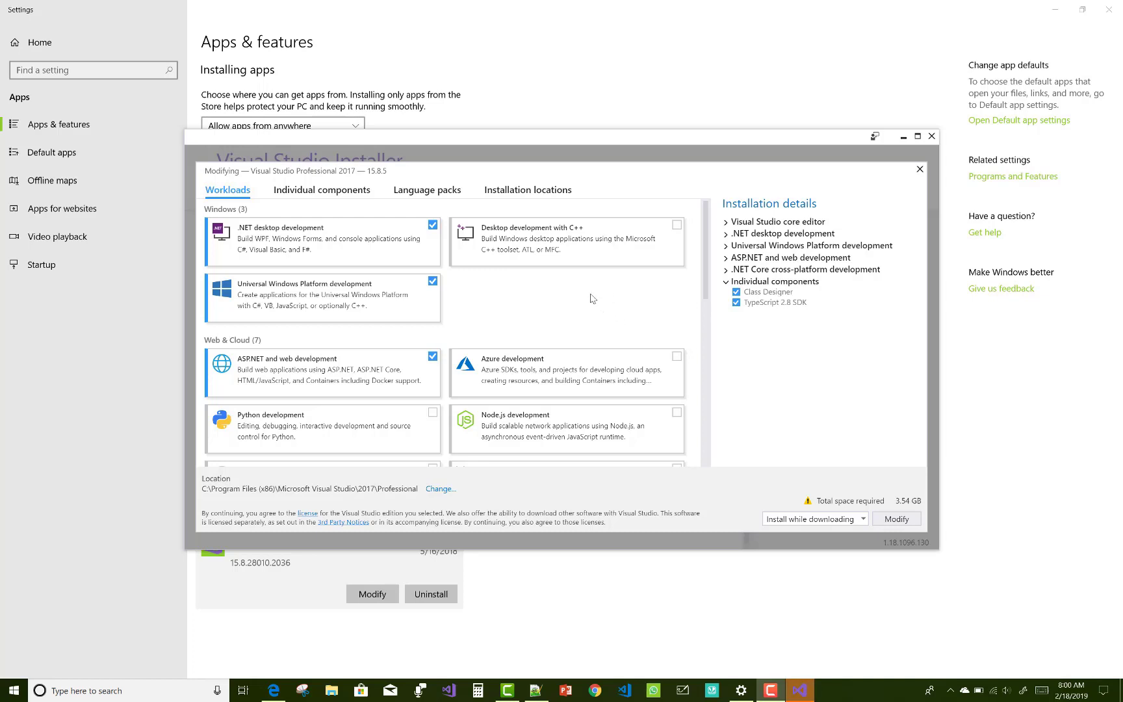
pyautogui.moveTo(539, 333)
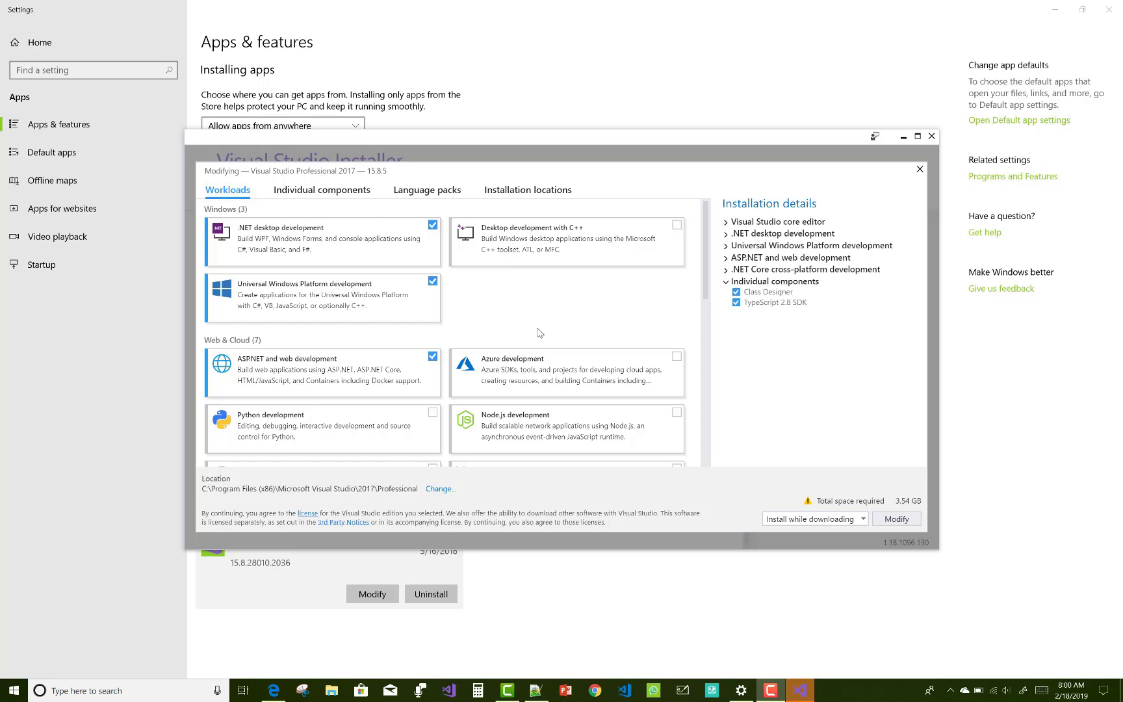
pyautogui.moveTo(430, 356)
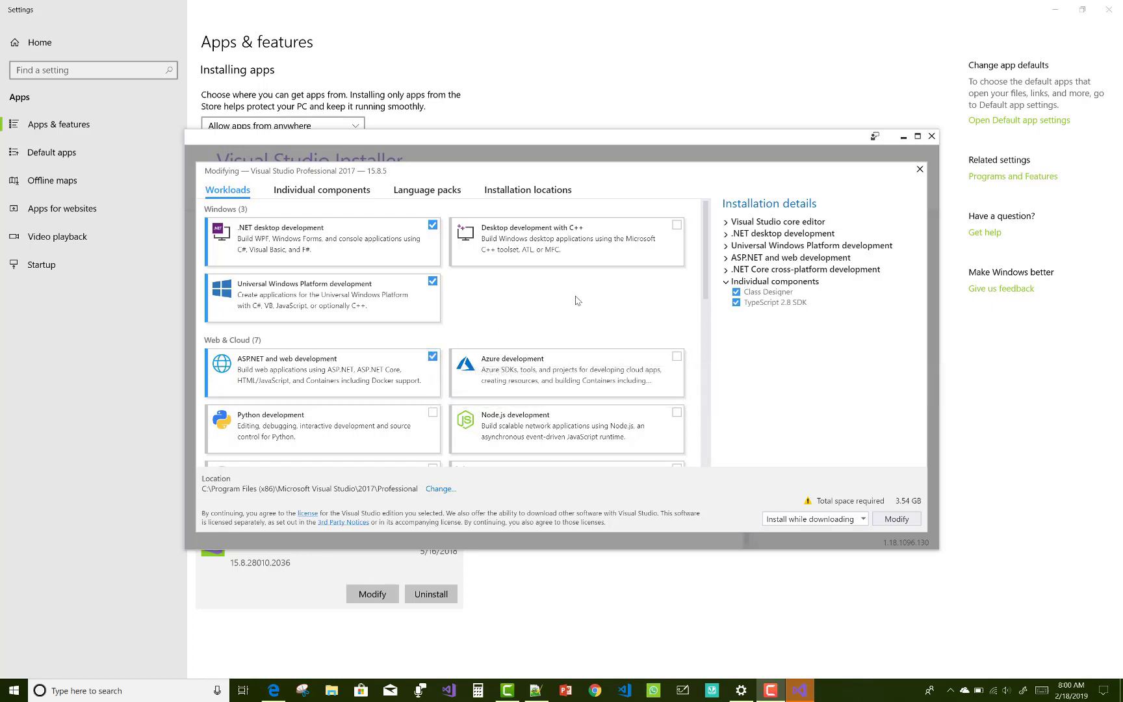
pyautogui.scroll(-3)
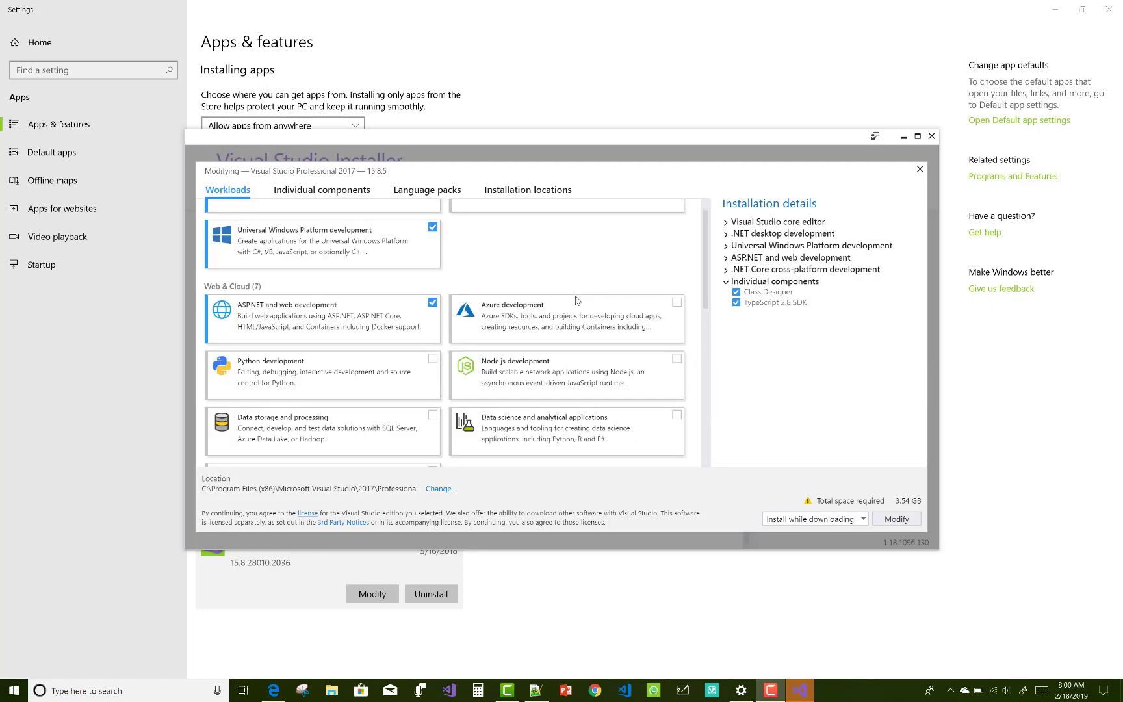
pyautogui.scroll(-3)
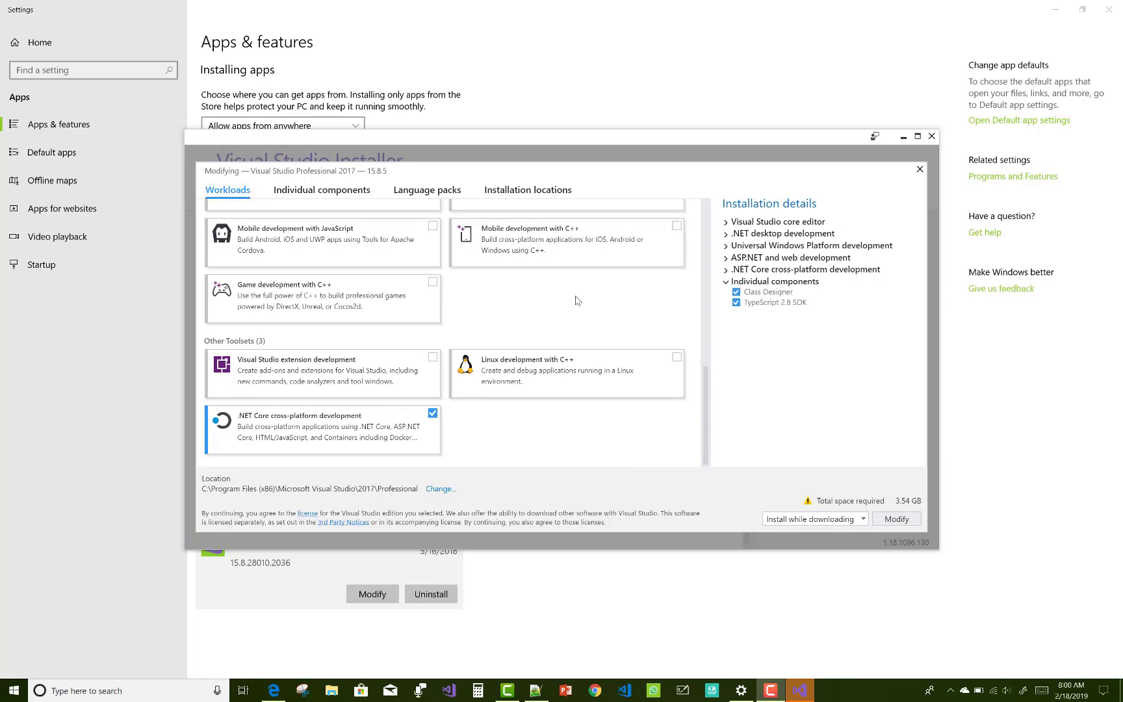
pyautogui.scroll(3)
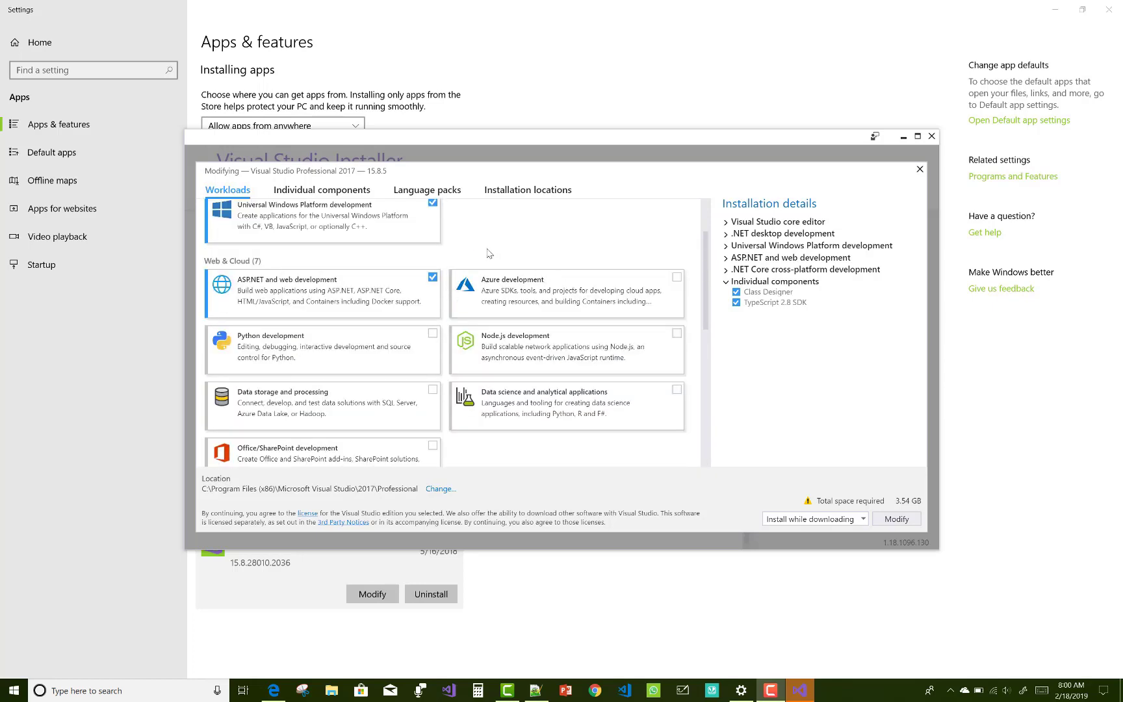
pyautogui.moveTo(590, 240)
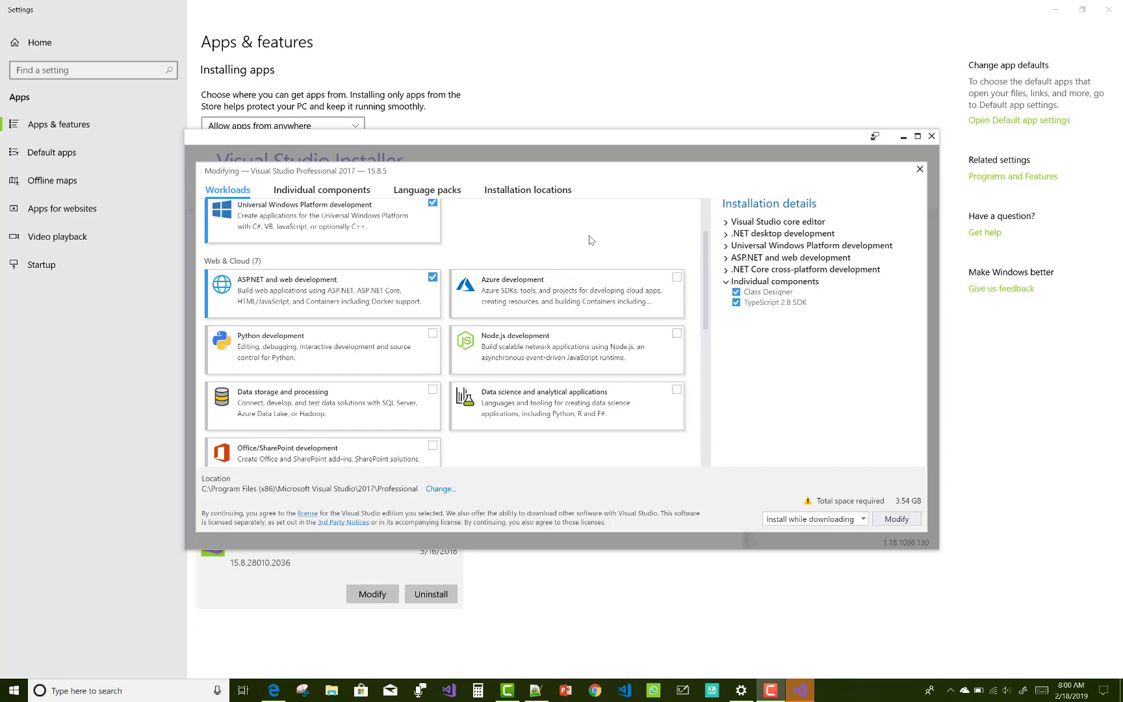
pyautogui.scroll(3)
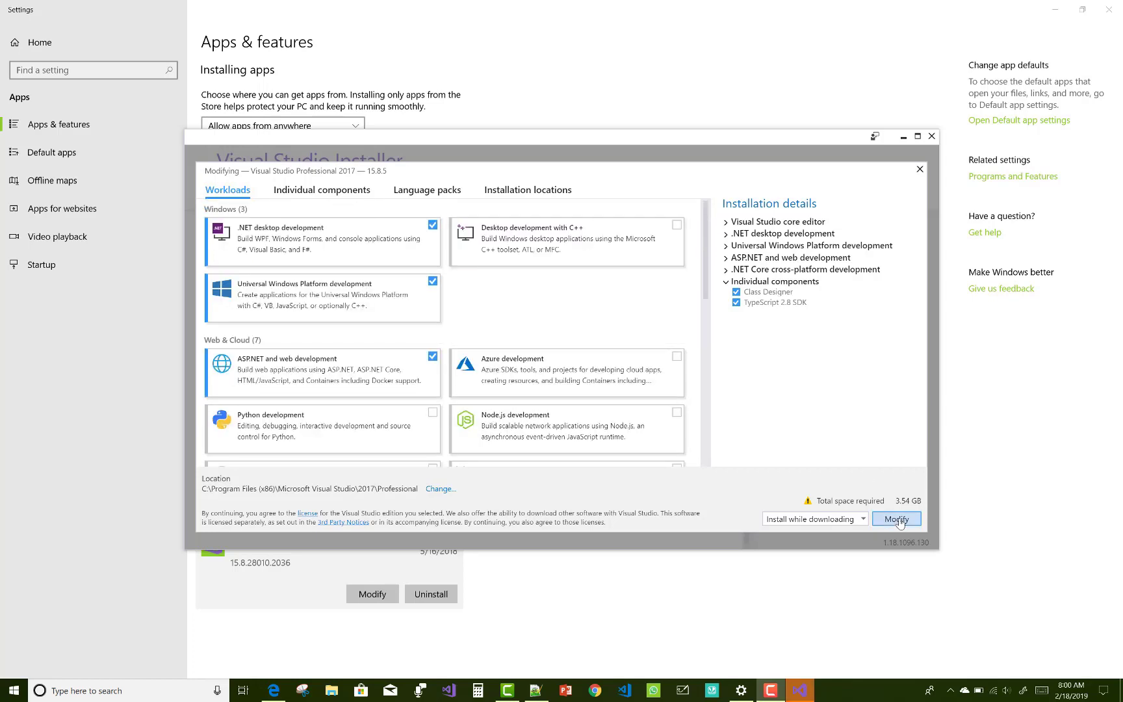
# Step: Start the Professional 2017 modification, then cancel it at the low disk space warning
pyautogui.click(896, 518)
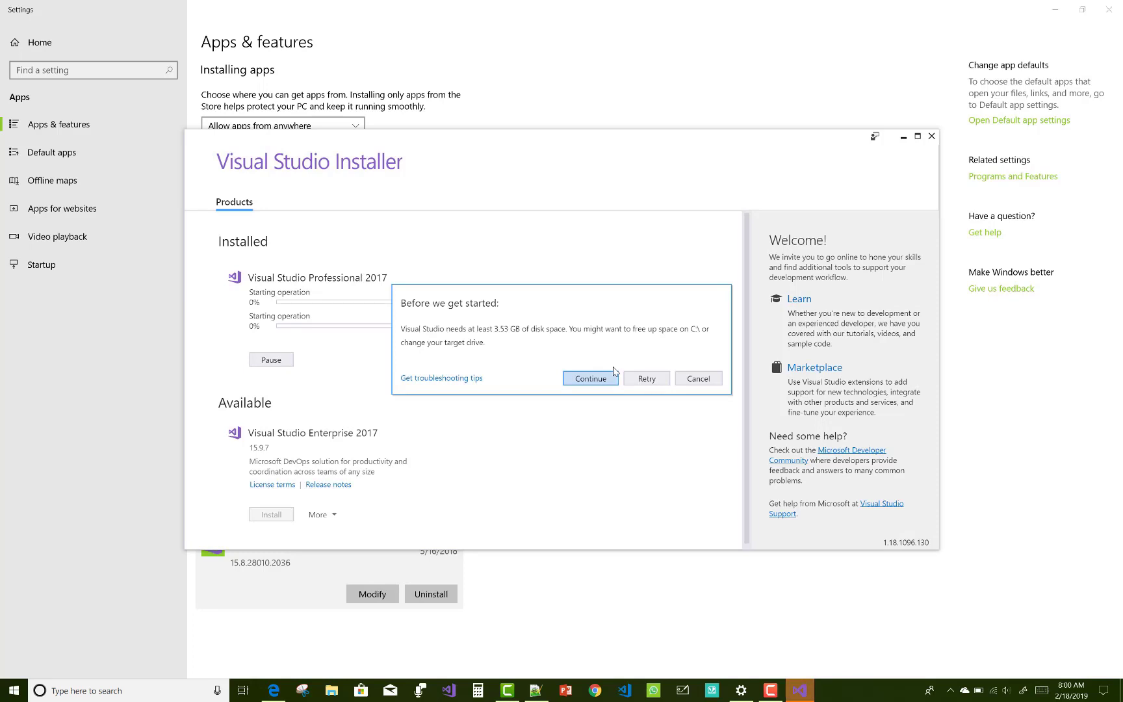
pyautogui.moveTo(662, 345)
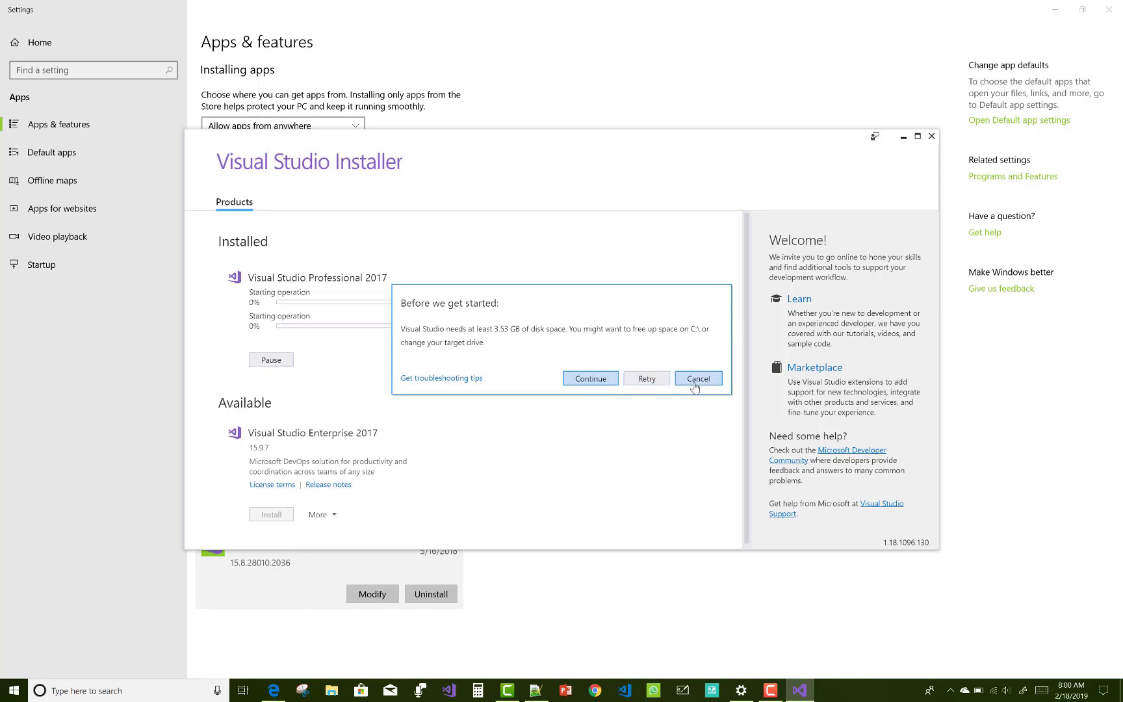
pyautogui.click(697, 378)
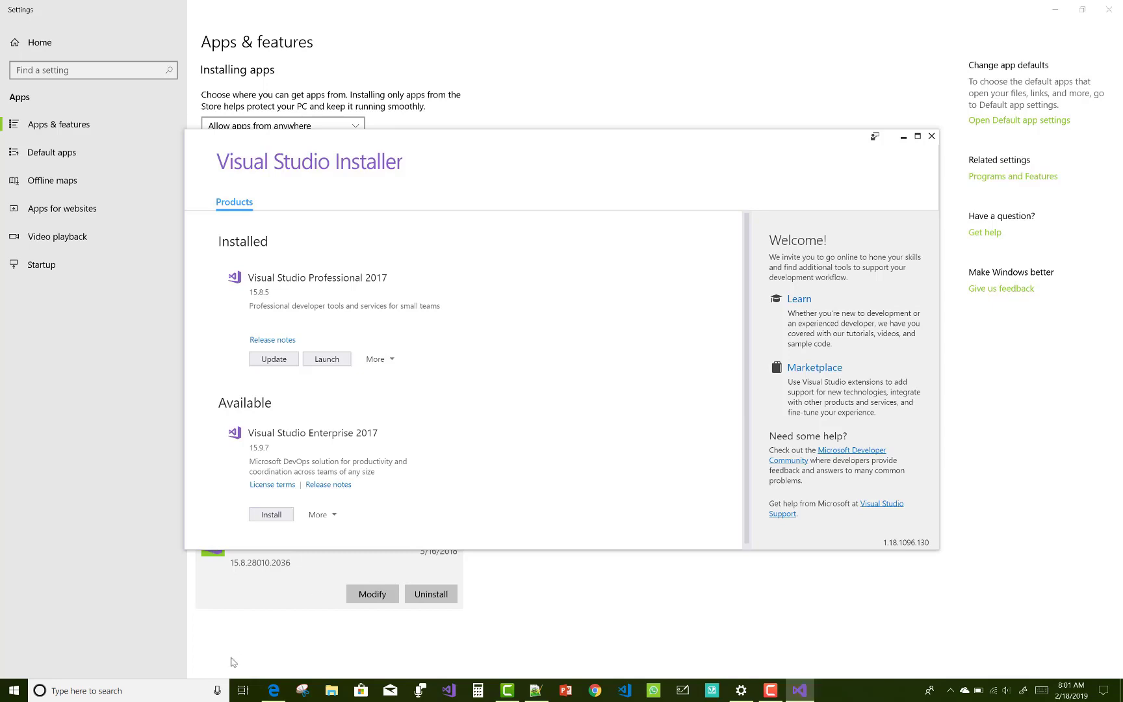
pyautogui.moveTo(347, 398)
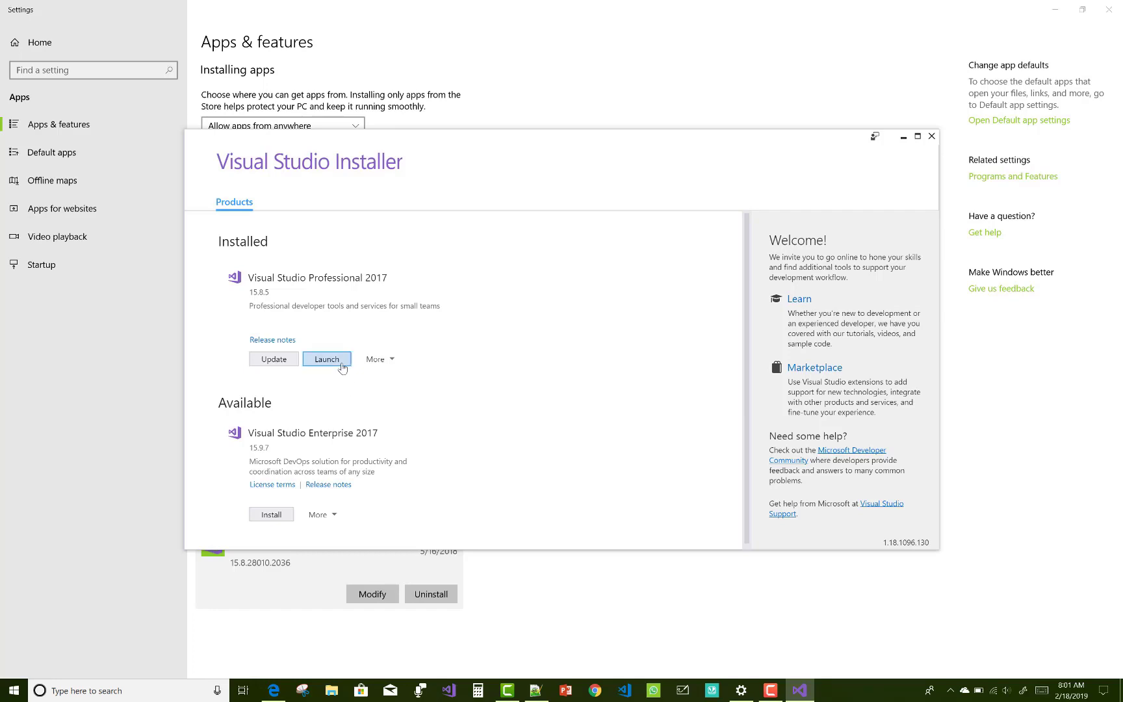
pyautogui.click(327, 359)
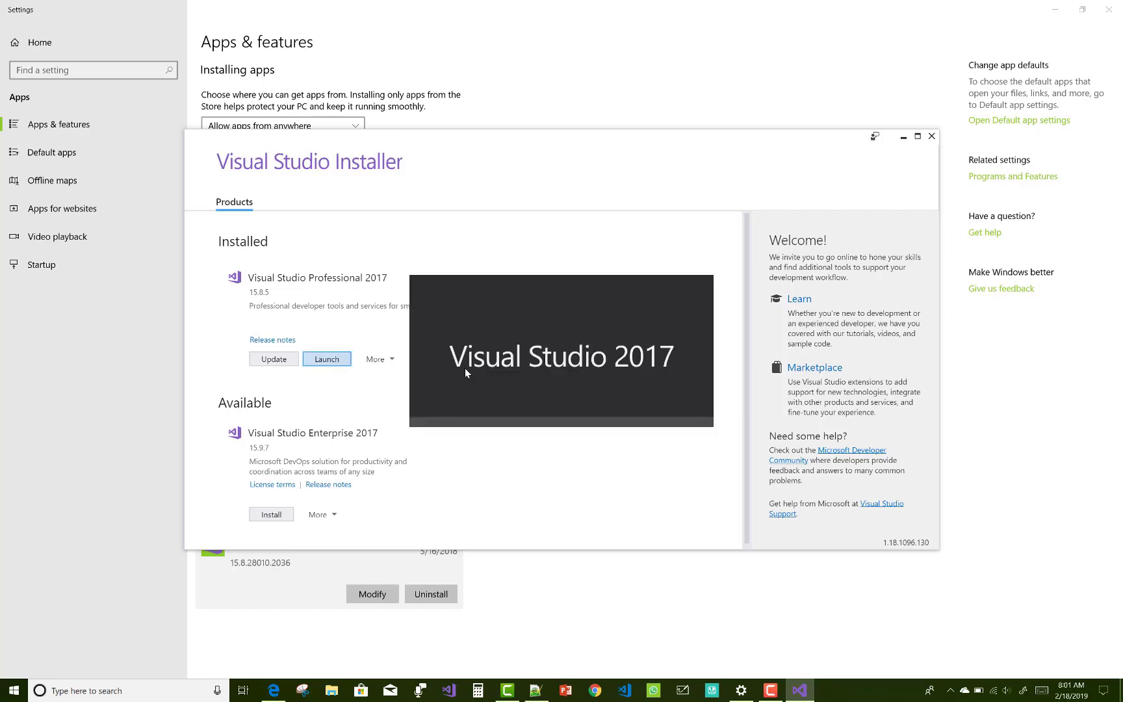
pyautogui.click(326, 359)
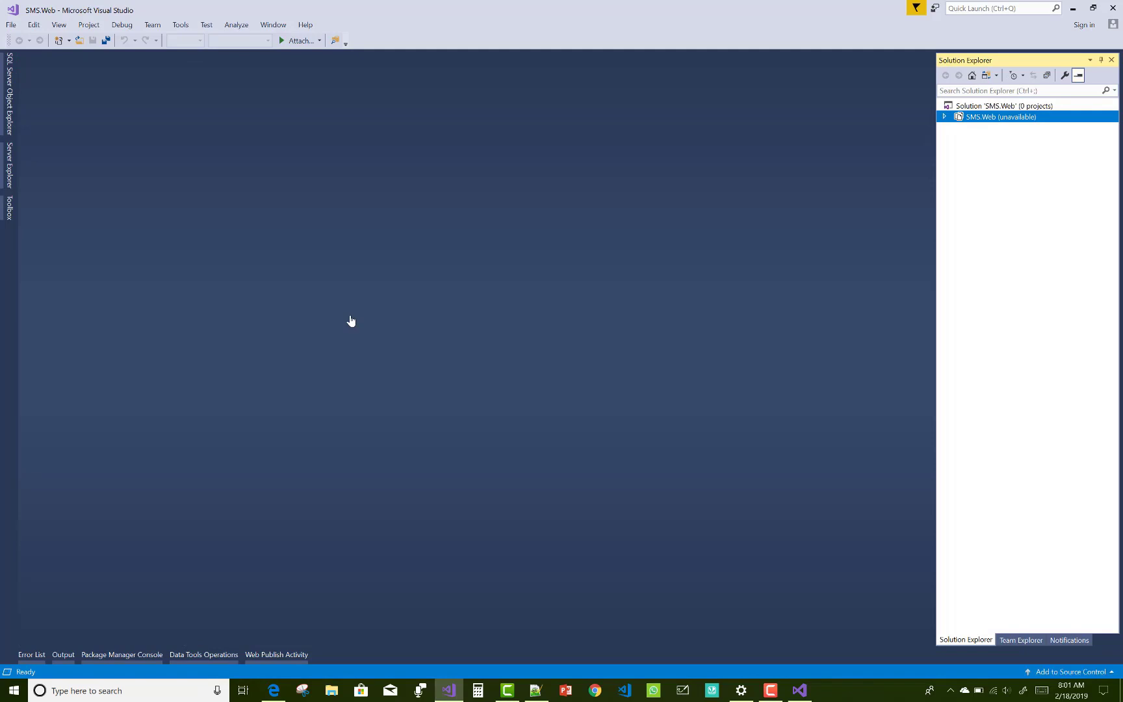
pyautogui.click(944, 117)
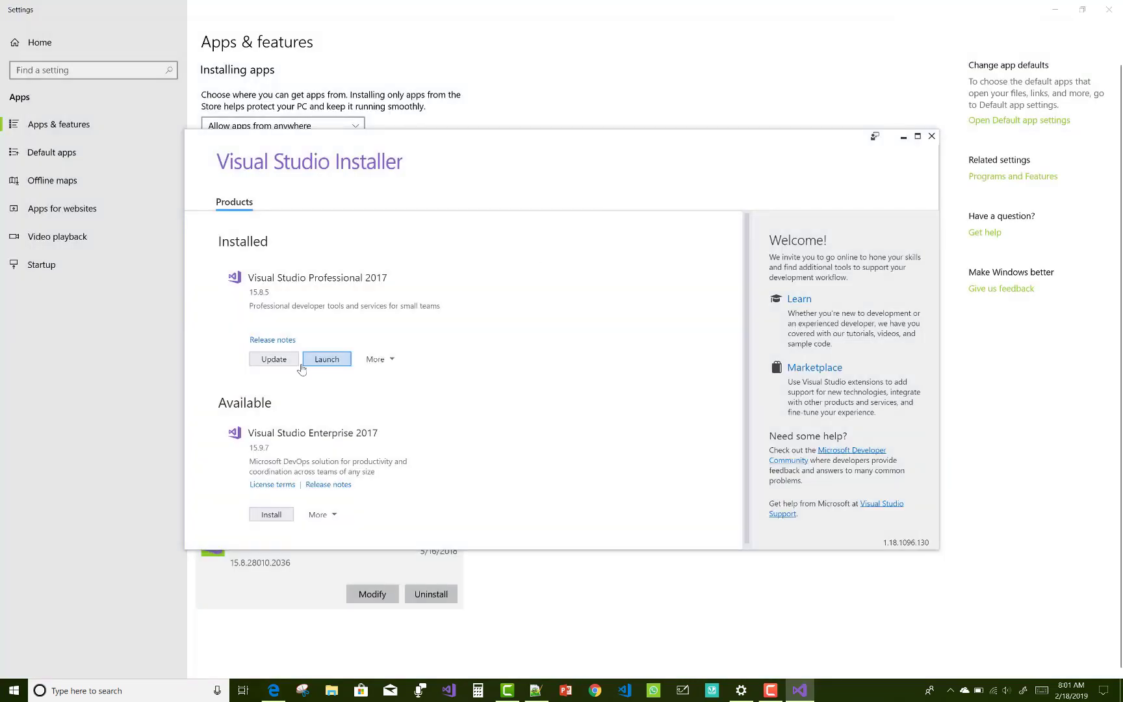
pyautogui.moveTo(273, 359)
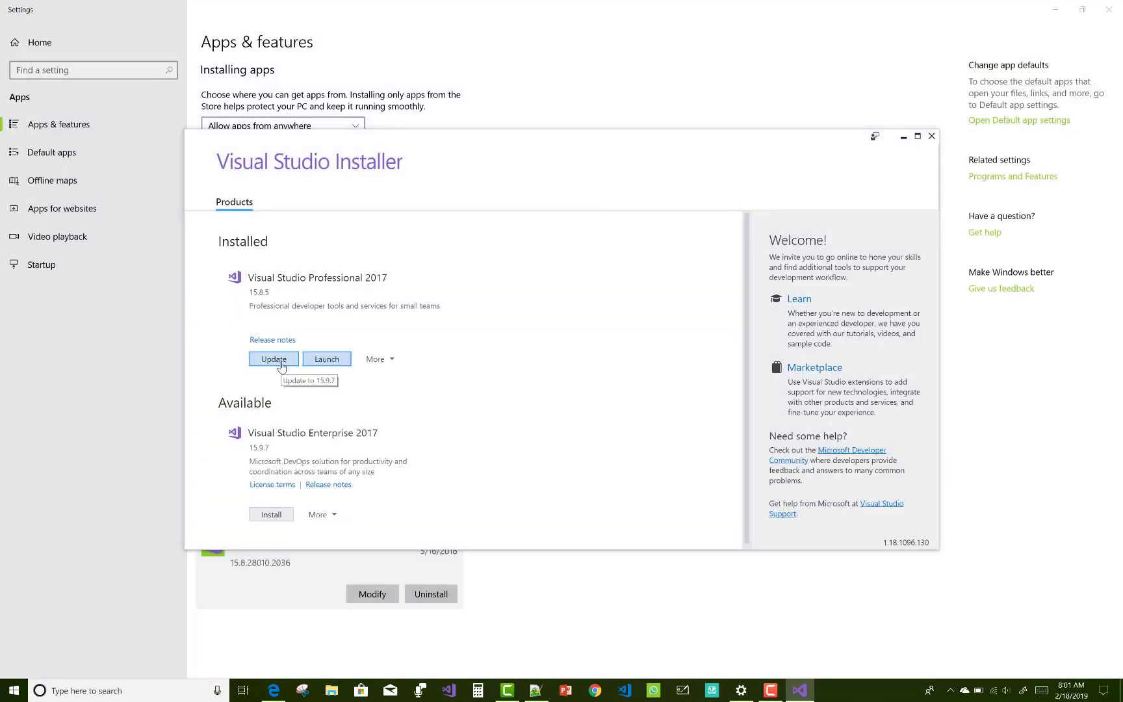
pyautogui.moveTo(292, 498)
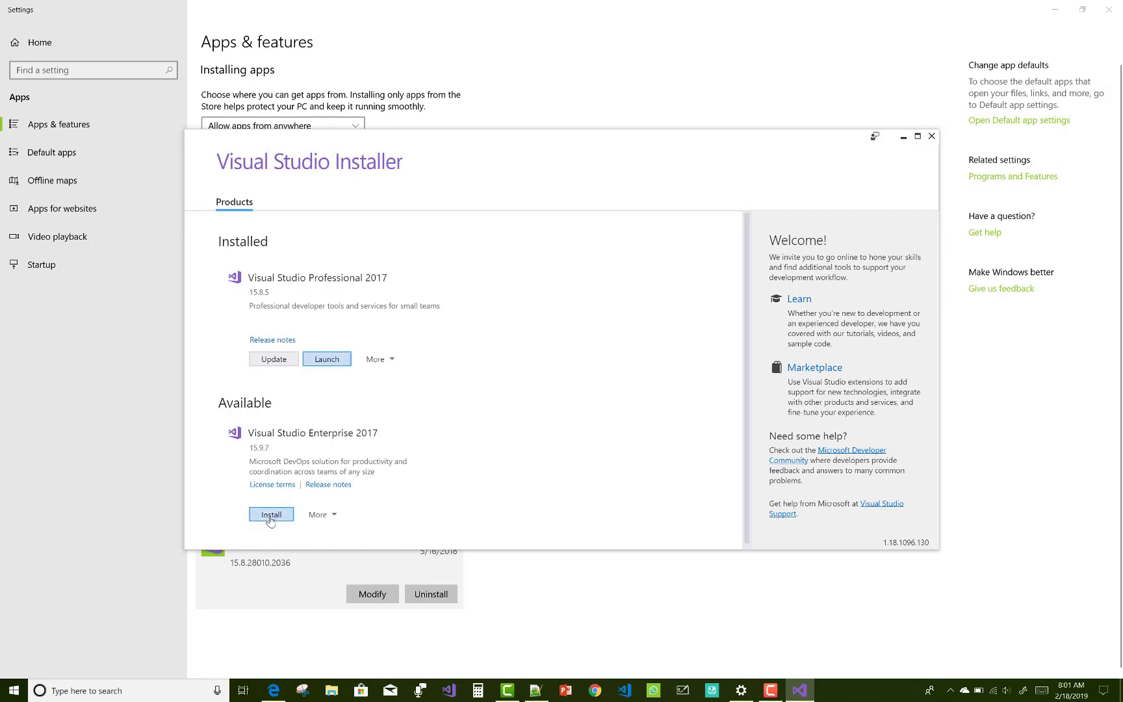
# Step: Preview Enterprise 2017 install options, close the installer, and modify Professional 2017 from Apps & features
pyautogui.click(271, 513)
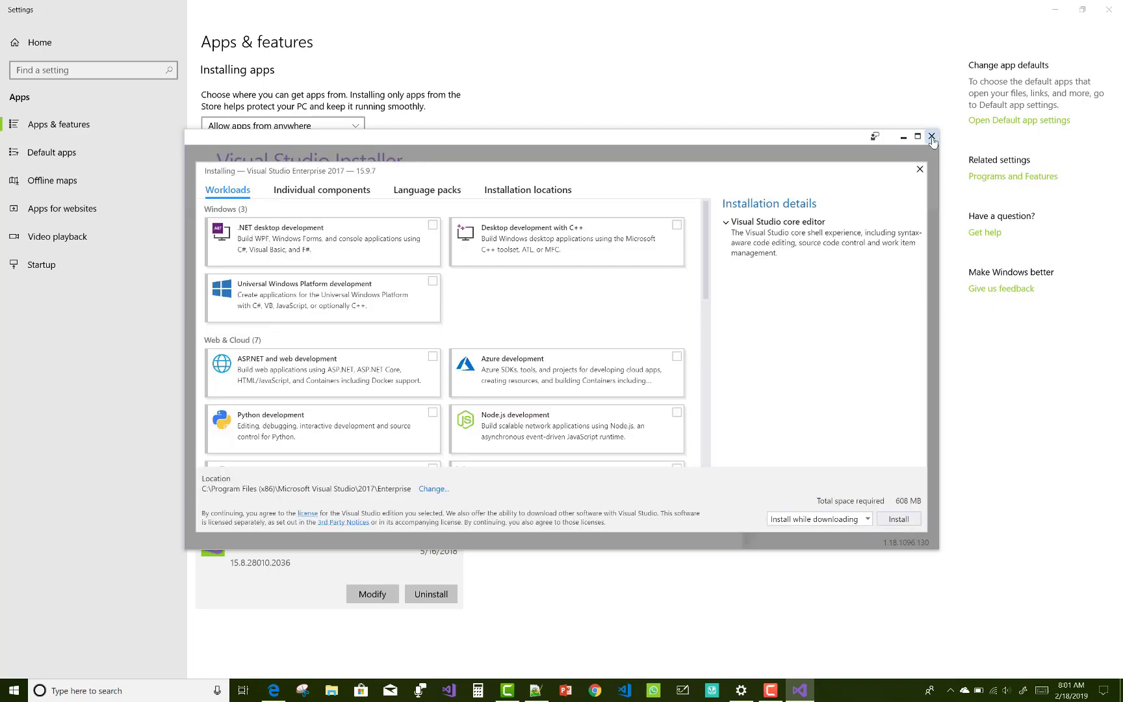
pyautogui.click(933, 137)
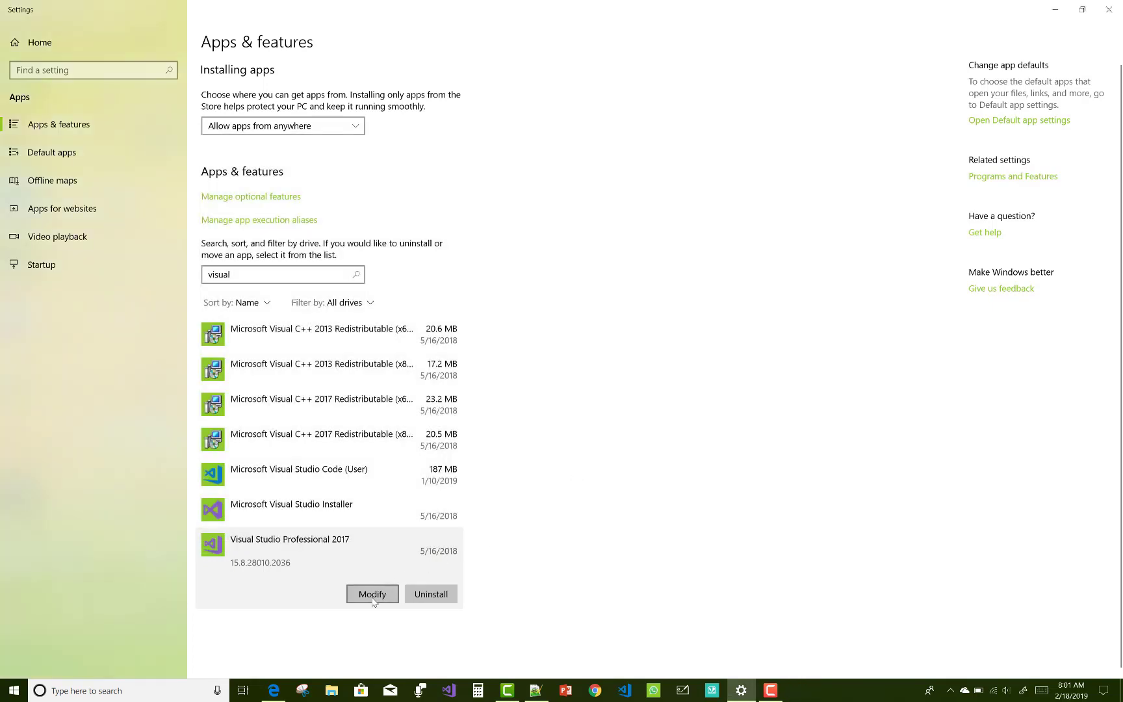
pyautogui.click(371, 594)
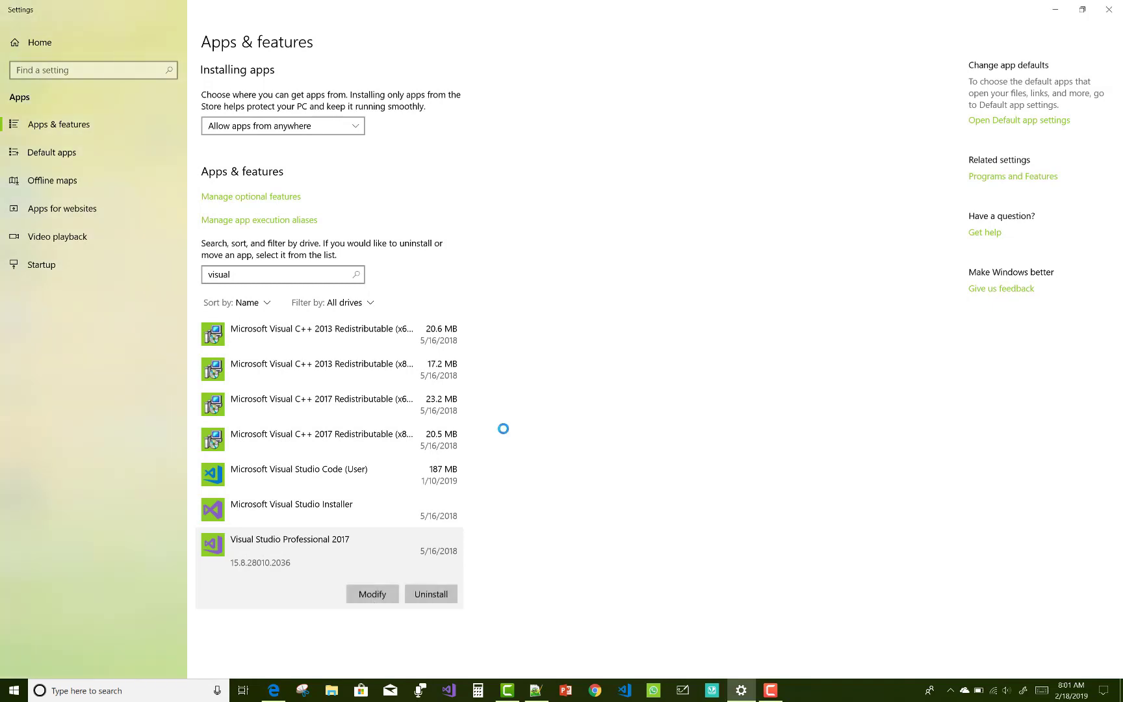
# Step: Uncheck Universal Windows Platform development and apply the Professional 2017 modification
pyautogui.click(372, 593)
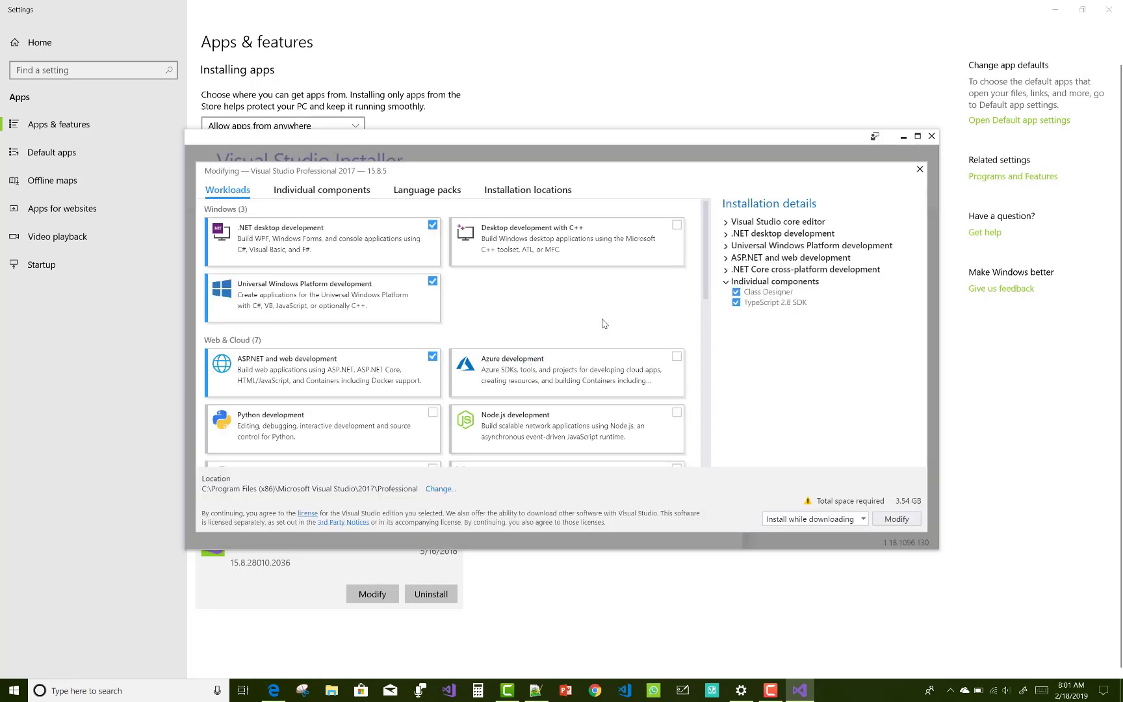
pyautogui.click(432, 284)
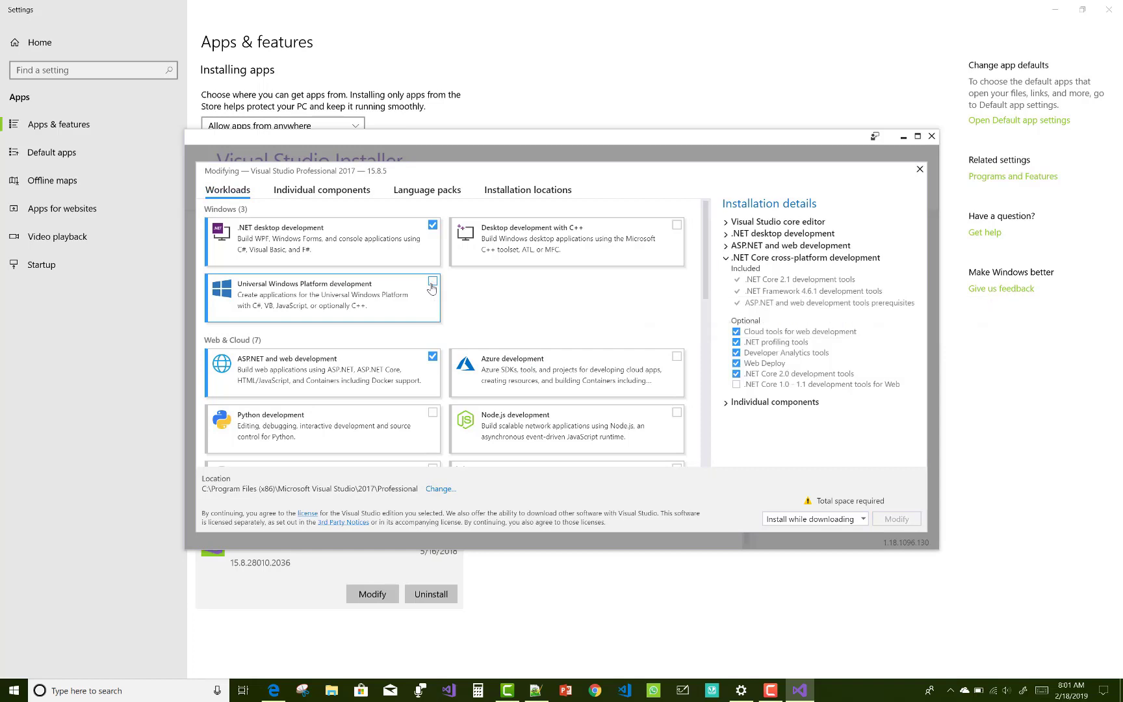
pyautogui.click(433, 281)
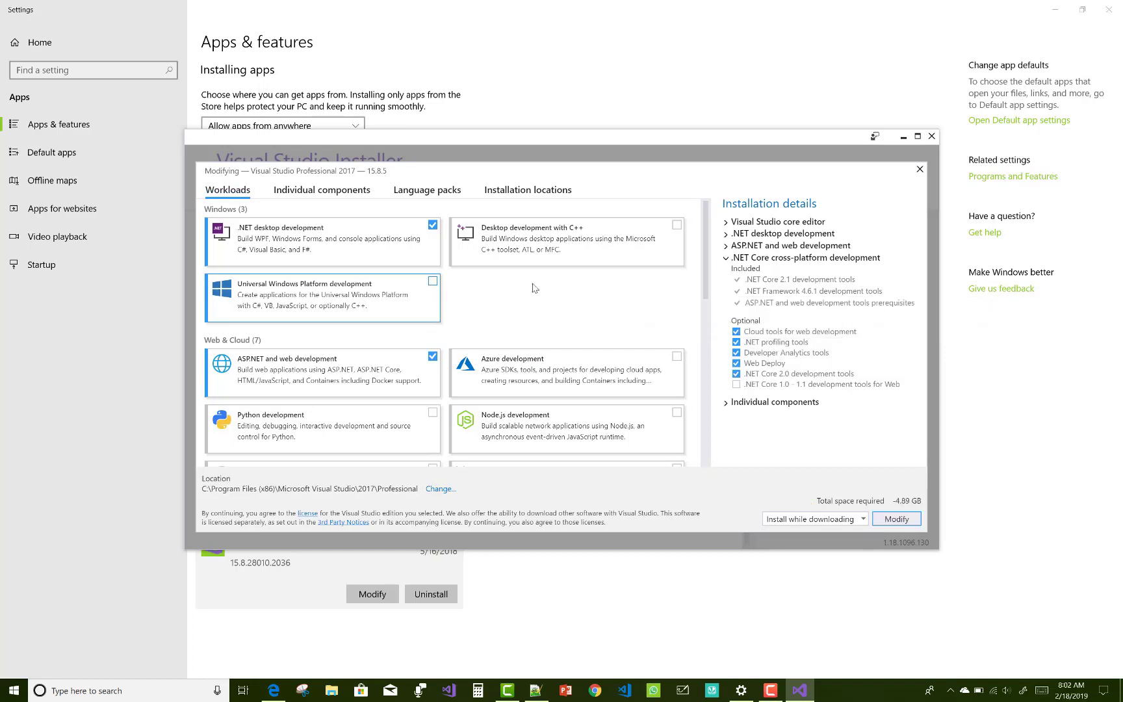
pyautogui.moveTo(896, 519)
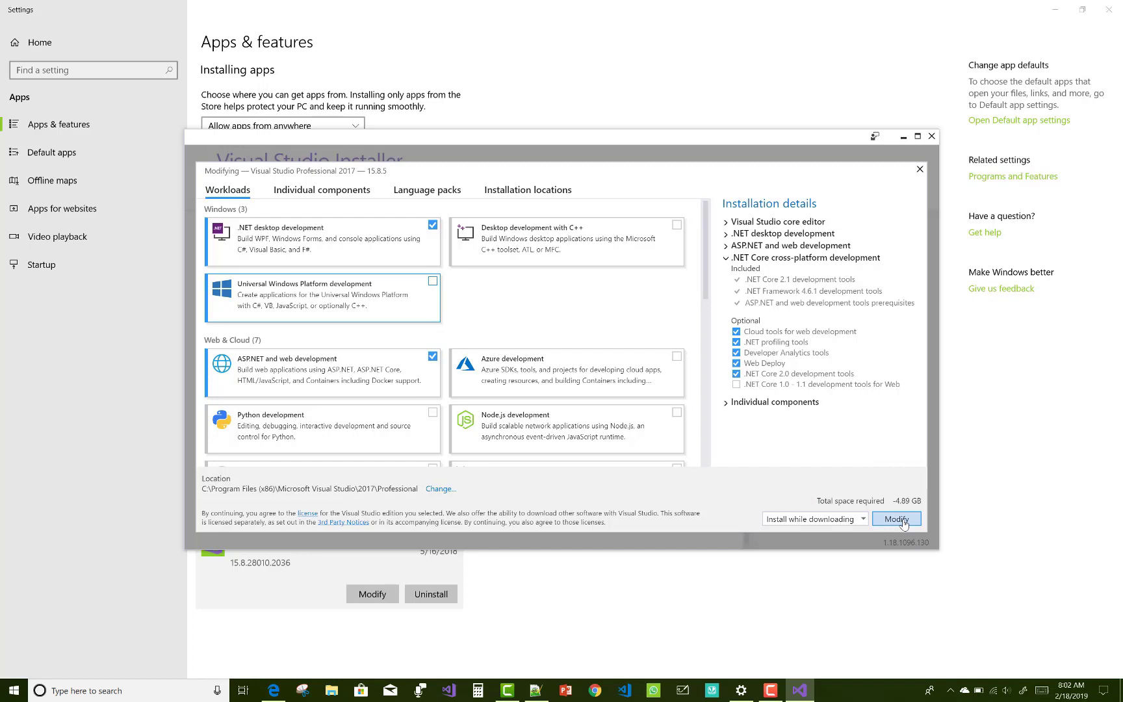
pyautogui.click(896, 519)
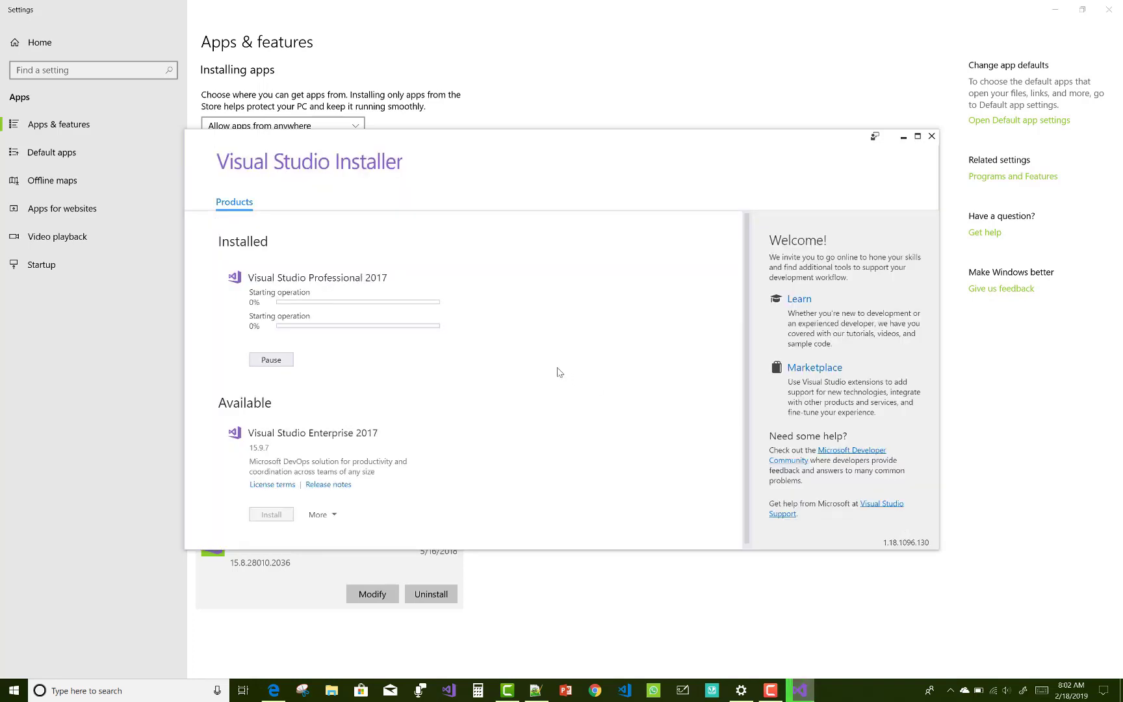
pyautogui.moveTo(548, 366)
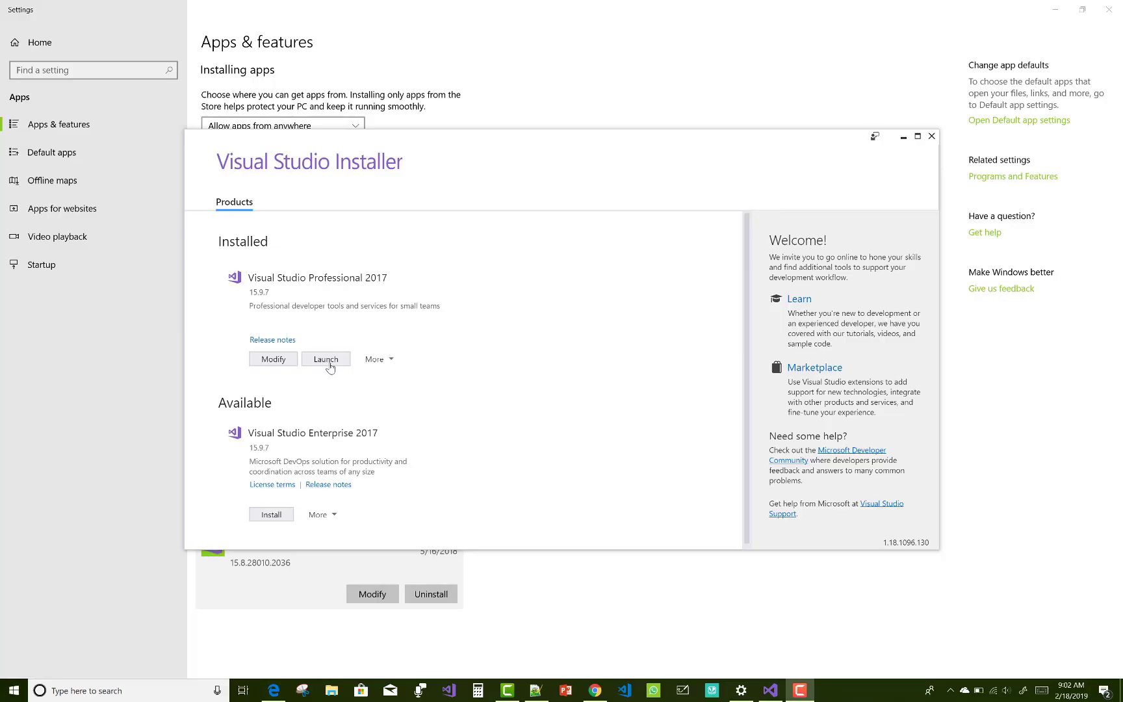
# Step: Launch the updated Visual Studio 2017 and open SMS.Web.sln from the Start Page's Recent list
pyautogui.click(325, 359)
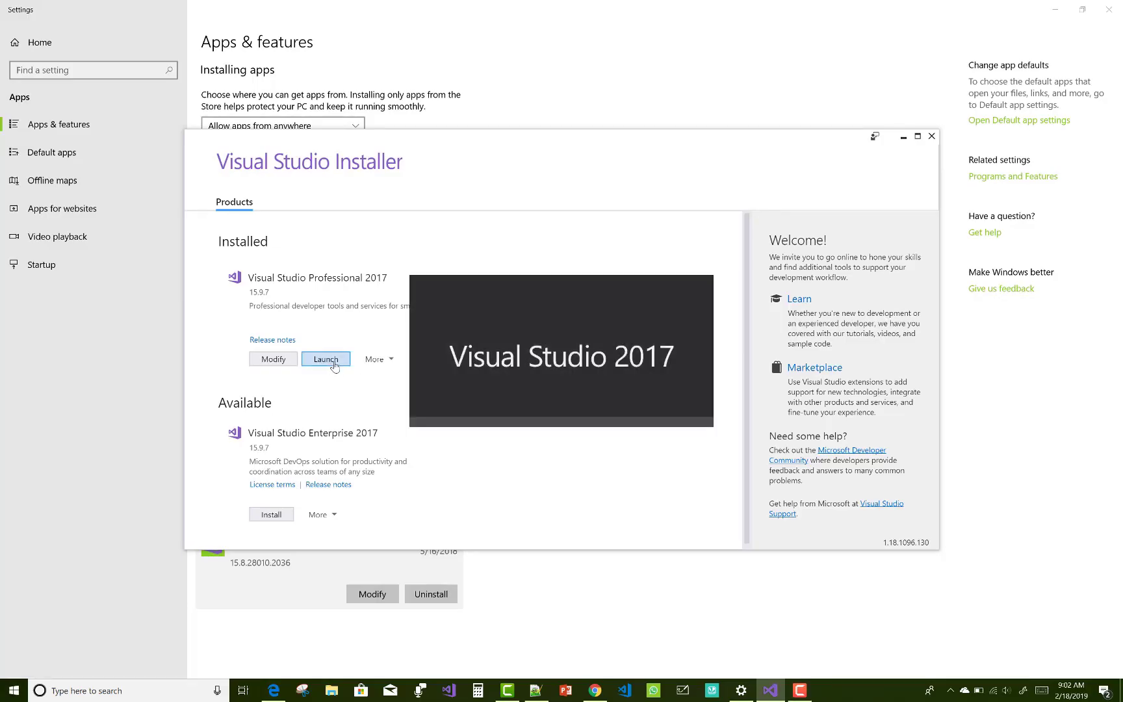
pyautogui.click(325, 359)
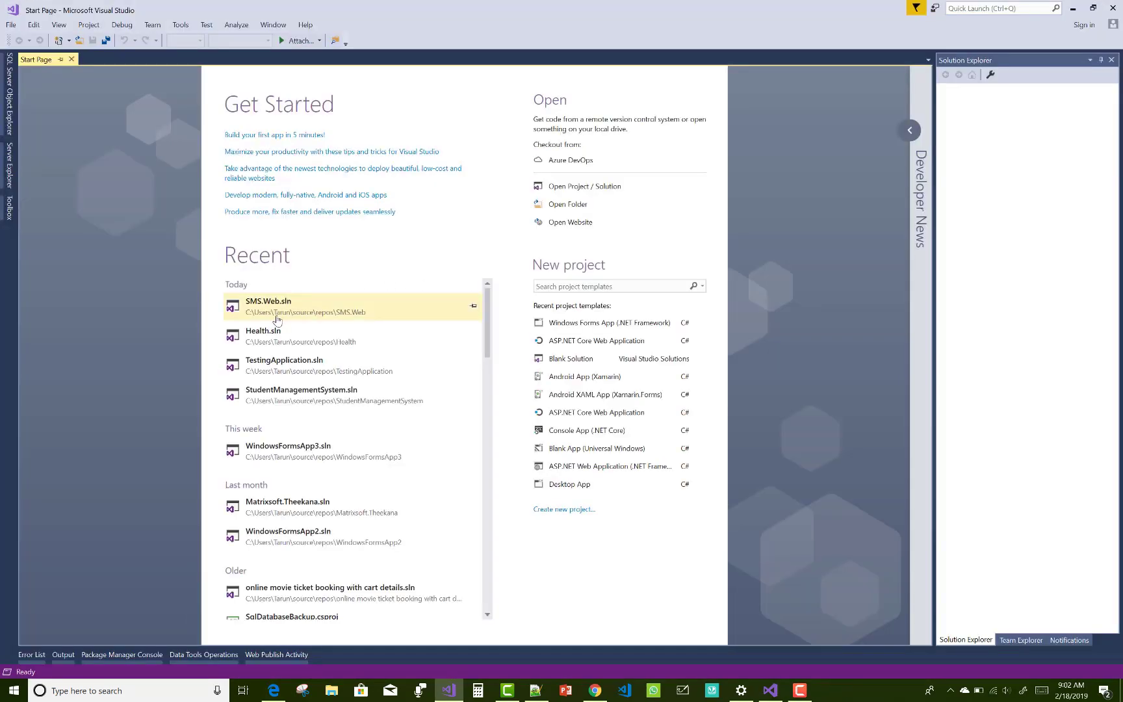
pyautogui.click(301, 304)
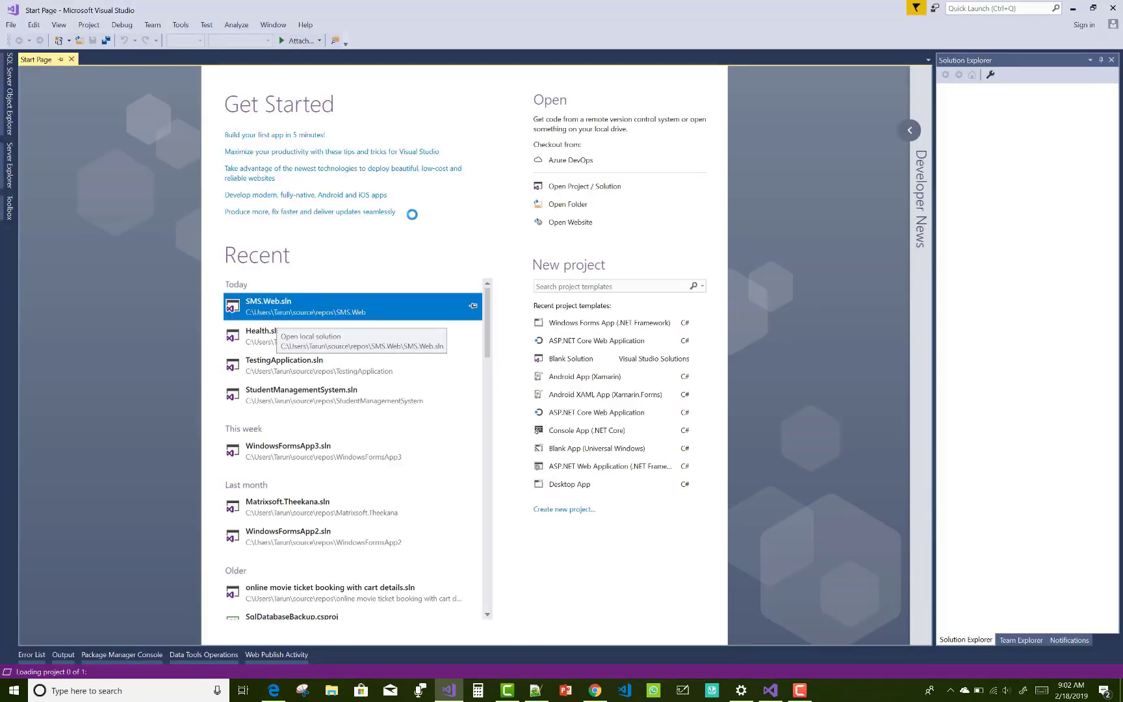